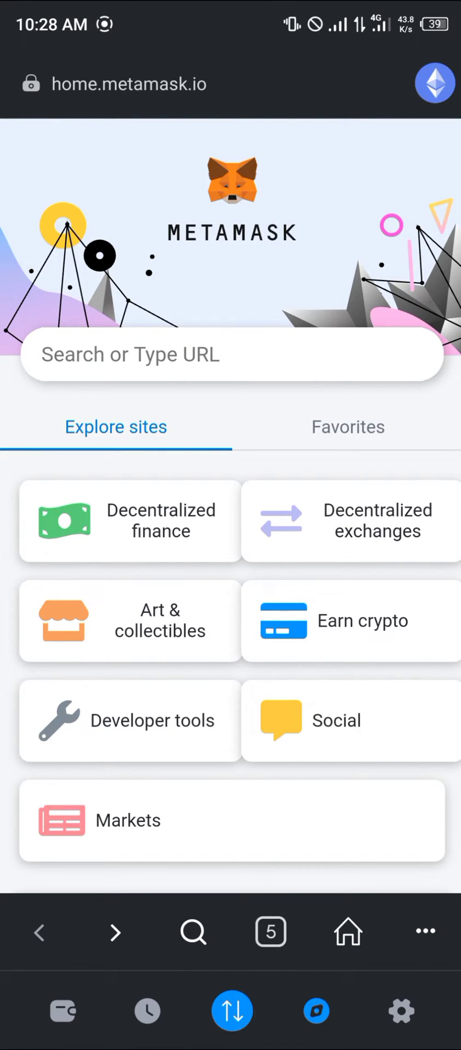
pyautogui.click(231, 354)
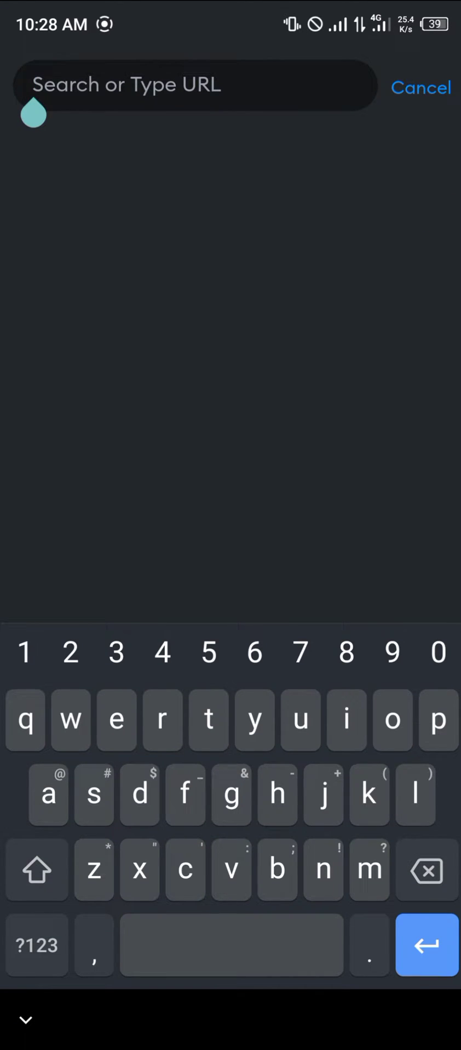
pyautogui.write('https://wallet.krystal.app/')
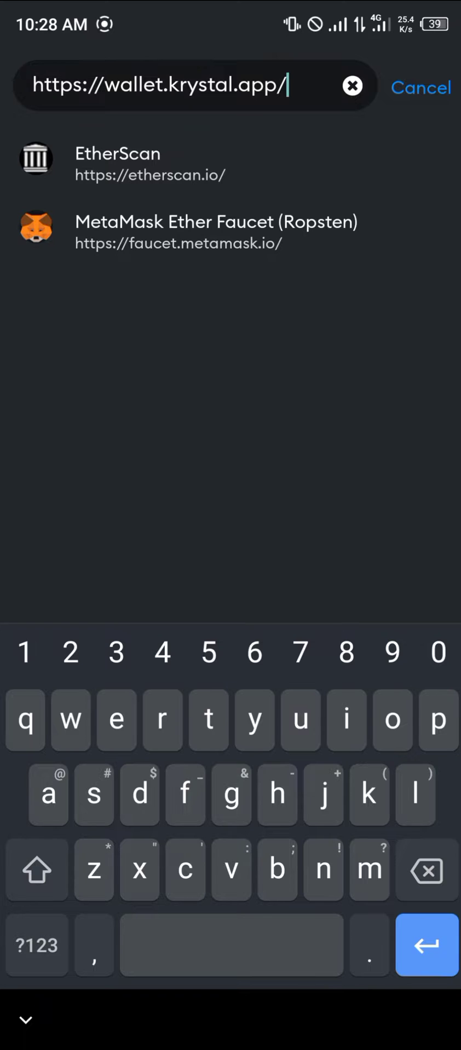
pyautogui.click(420, 87)
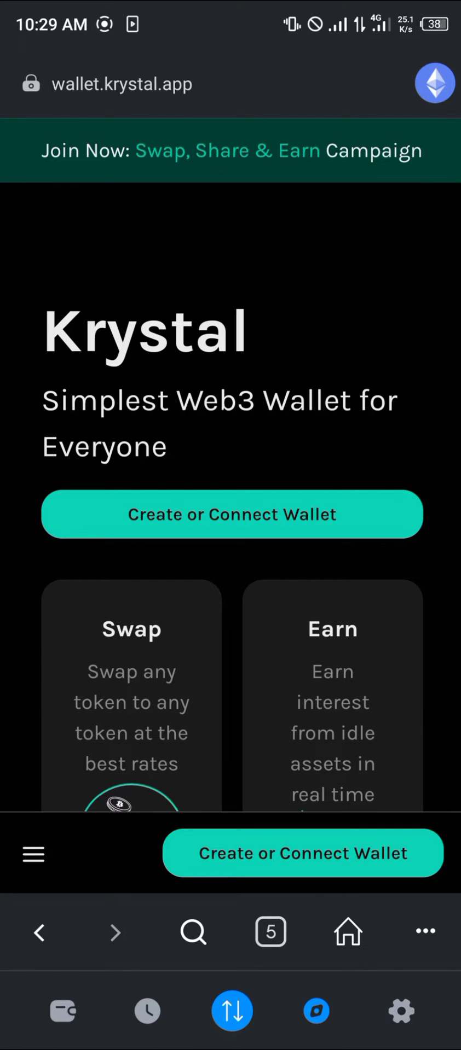
# Step: Connect MetaMask Account 1 to Krystal and dismiss the success dialog
pyautogui.click(231, 514)
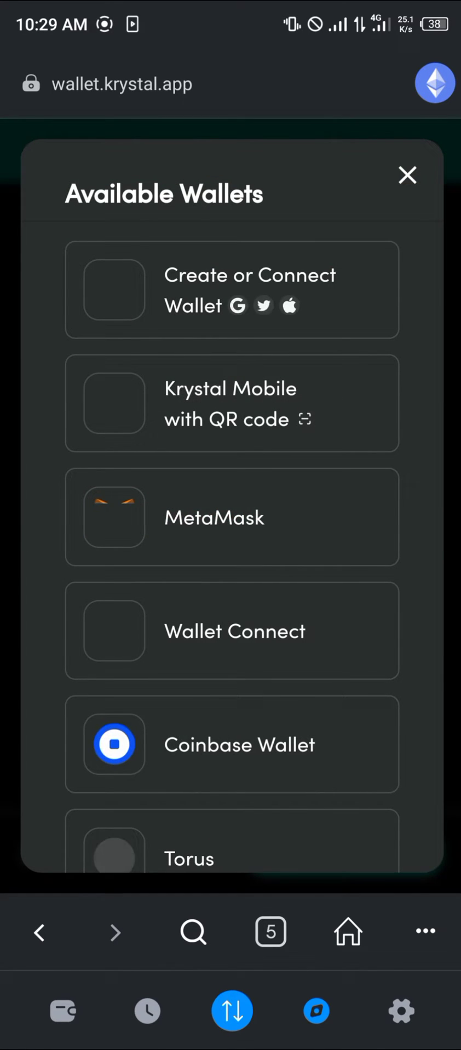
pyautogui.click(232, 517)
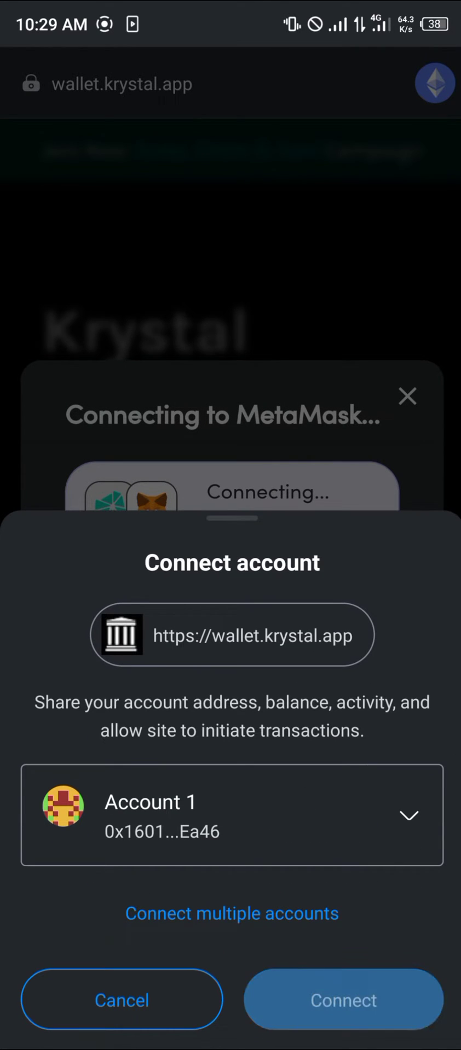
pyautogui.click(343, 999)
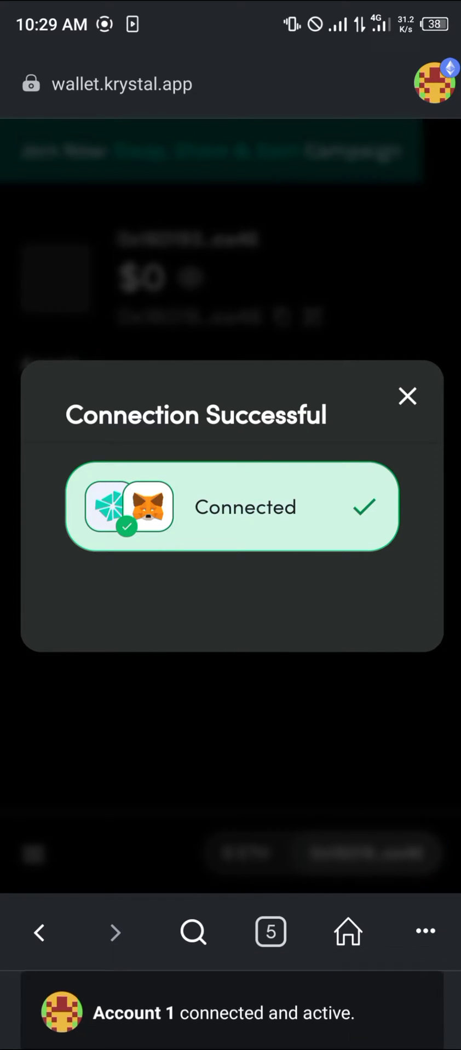
pyautogui.click(407, 396)
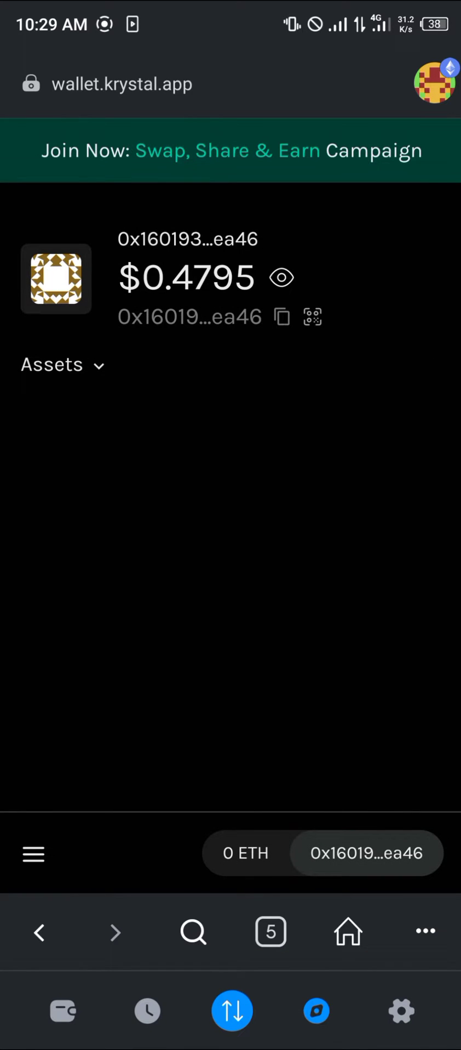
# Step: Change the connected account's network from Ethereum to BNB Chain, showing 0 BNB
pyautogui.click(63, 364)
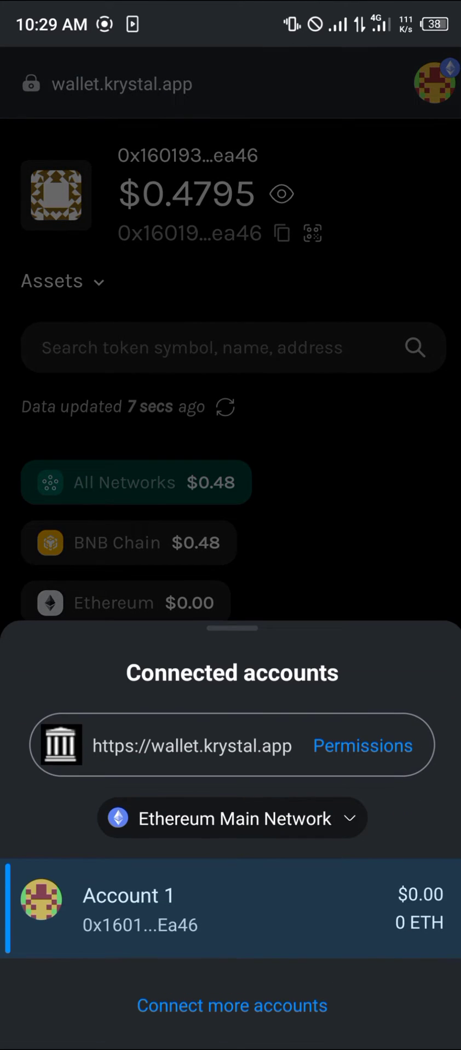
pyautogui.click(232, 818)
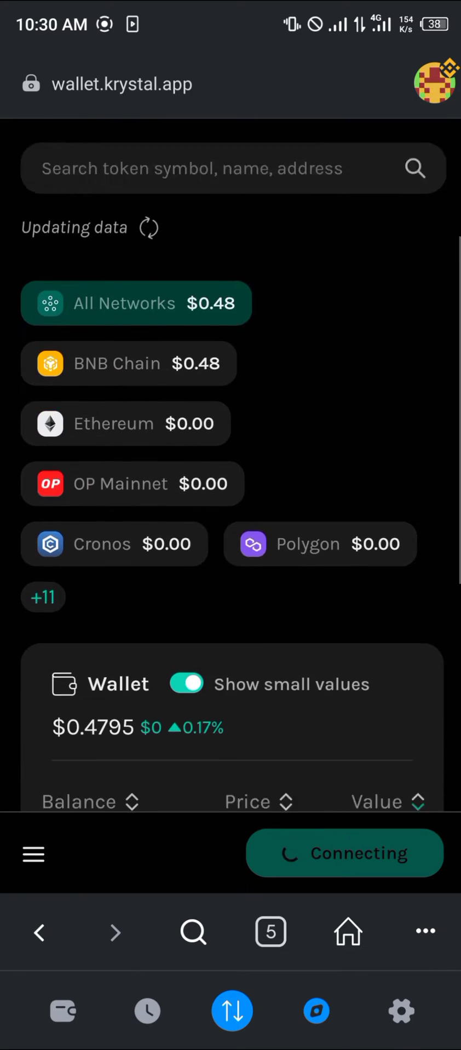
pyautogui.scroll(-3)
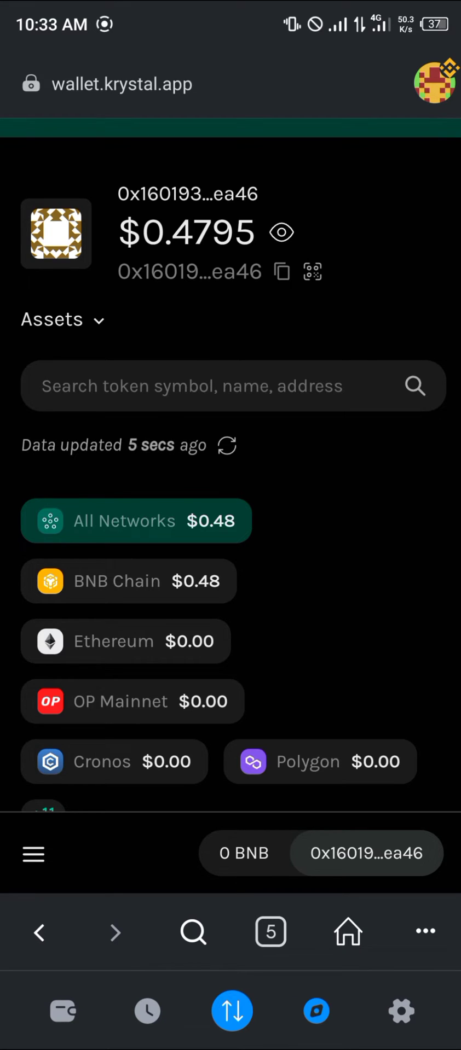
# Step: Use the hamburger menu to reach Token Approvals, listing BUSD, USDT, LUNA, FLOKI allowances
pyautogui.click(33, 854)
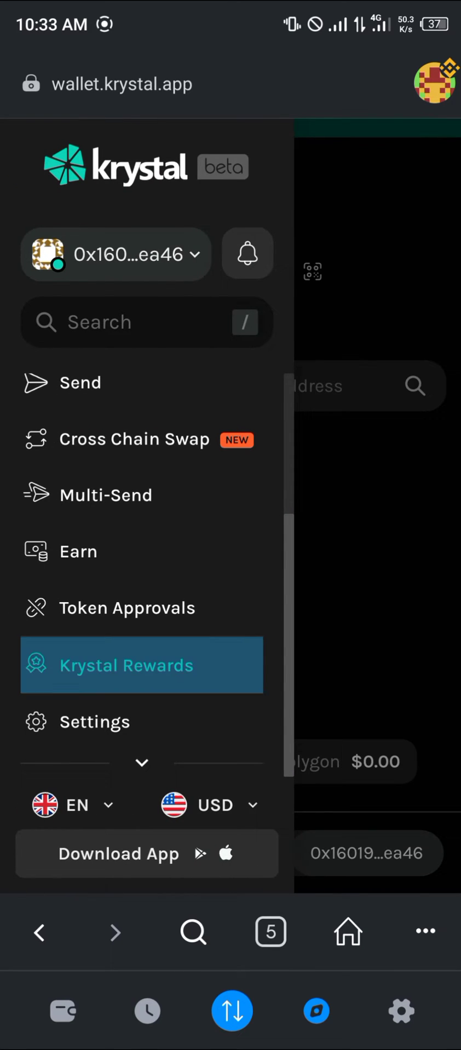
pyautogui.click(127, 607)
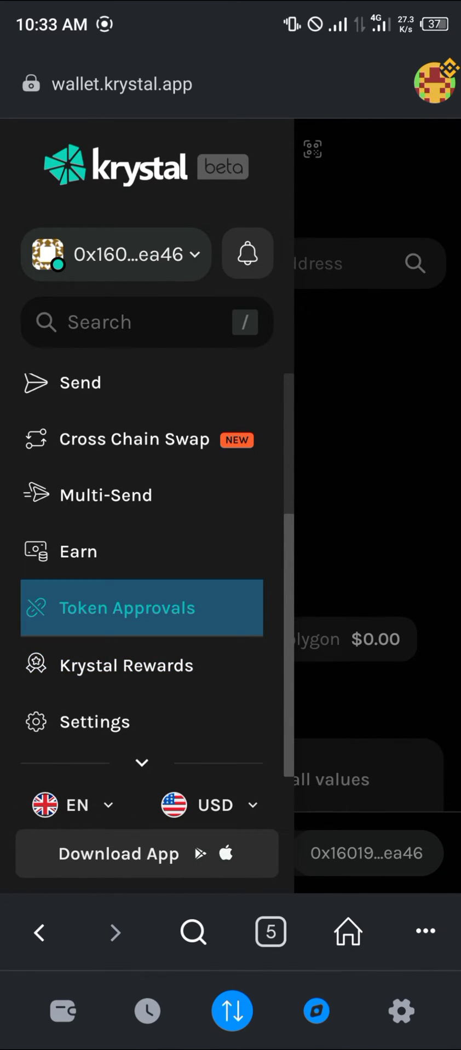
pyautogui.click(128, 608)
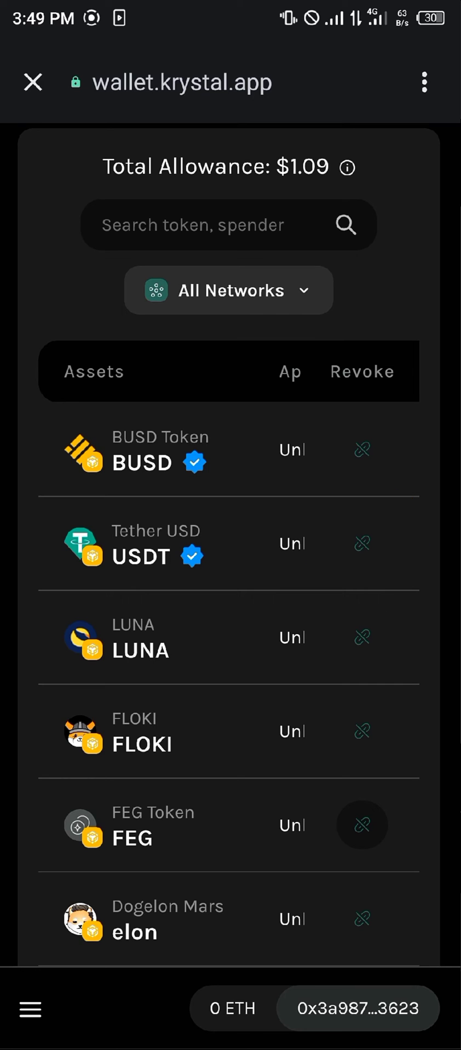
pyautogui.click(361, 543)
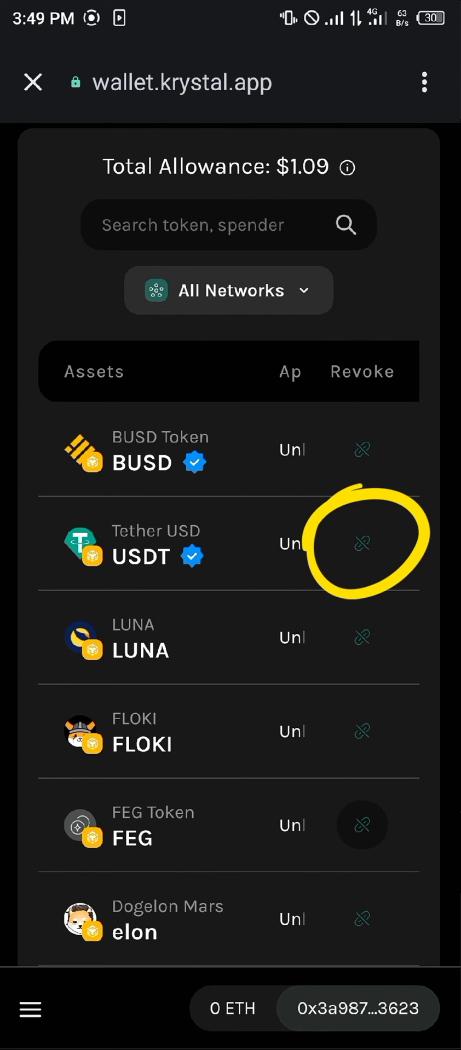